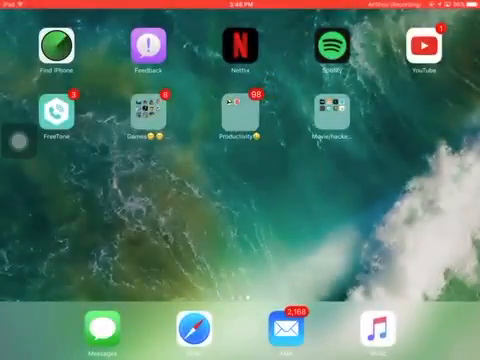
# Step: Open Settings to confirm iOS 10.2.1 is up to date under Software Update
pyautogui.click(233, 118)
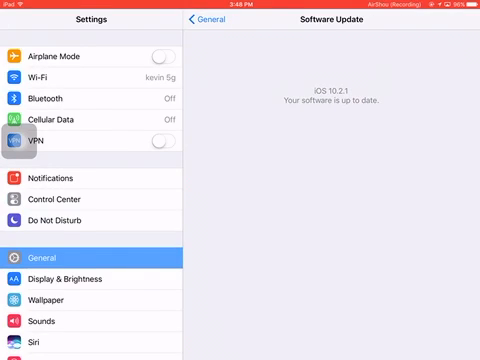
# Step: Exit Settings to the home screen and swipe to another home page
pyautogui.press('home')
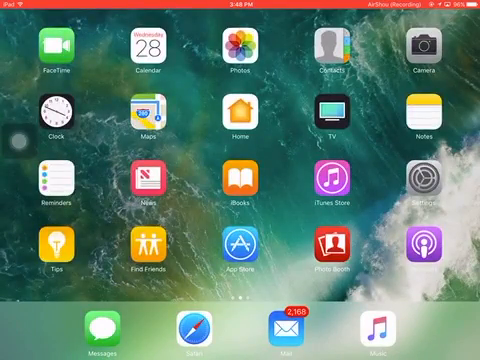
pyautogui.hscroll(-3)
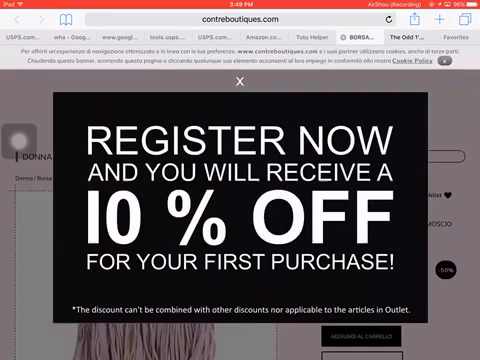
# Step: Switch to the TUTU Helper tab and scroll the AirShou page to its download
pyautogui.click(305, 40)
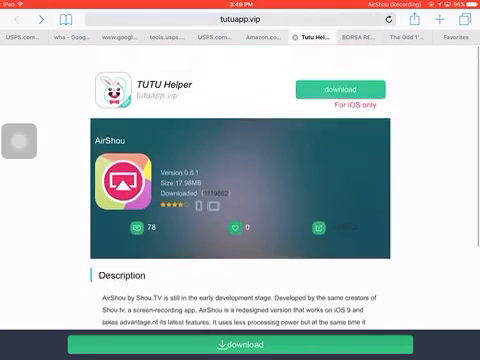
pyautogui.scroll(-3)
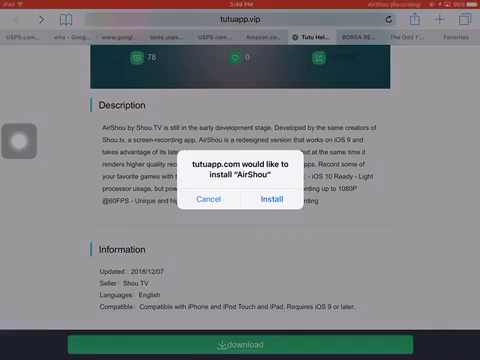
# Step: Approve the AirShou install, then launch AirShou from the Productivity folder
pyautogui.click(205, 202)
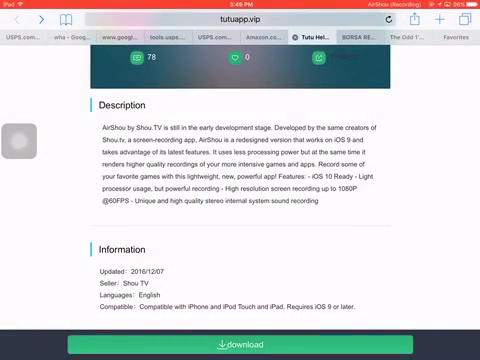
pyautogui.press('home')
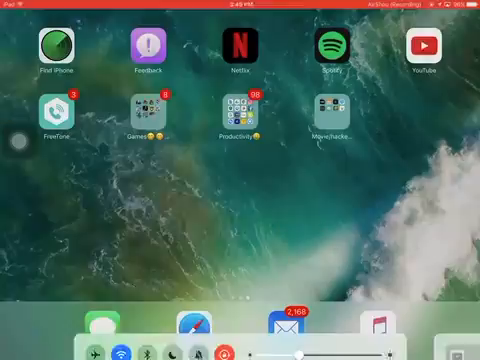
pyautogui.click(235, 115)
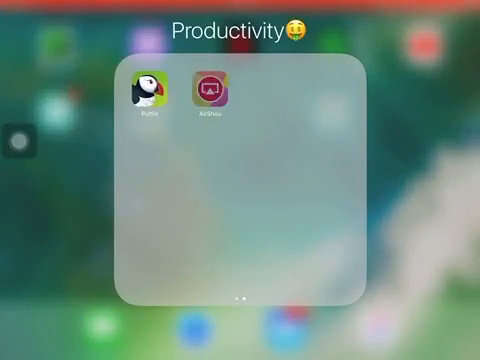
pyautogui.click(210, 85)
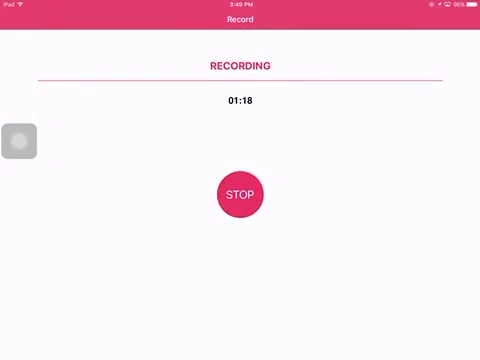